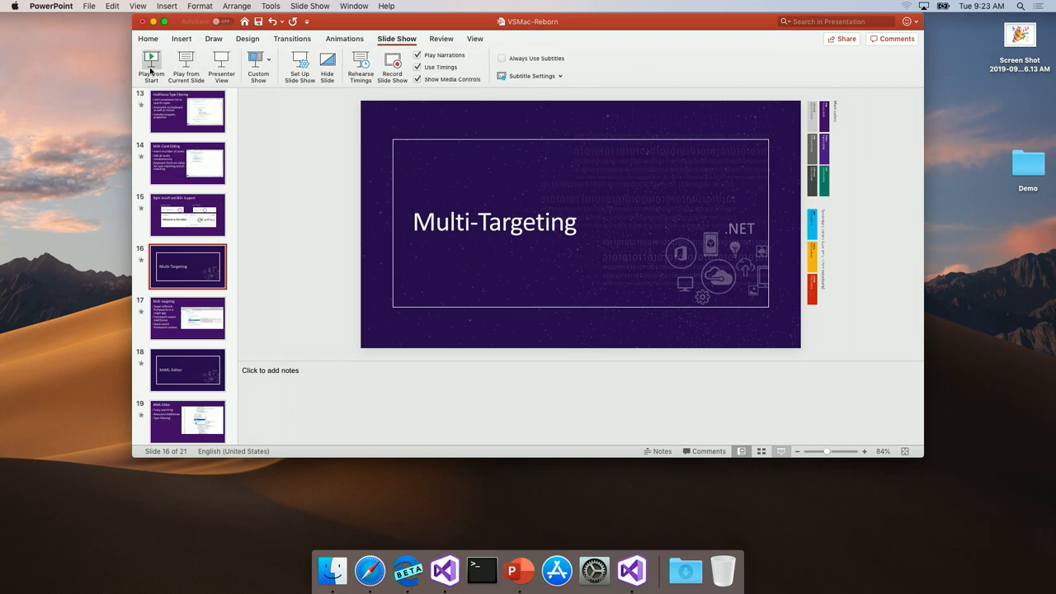
mouse_move(544, 168)
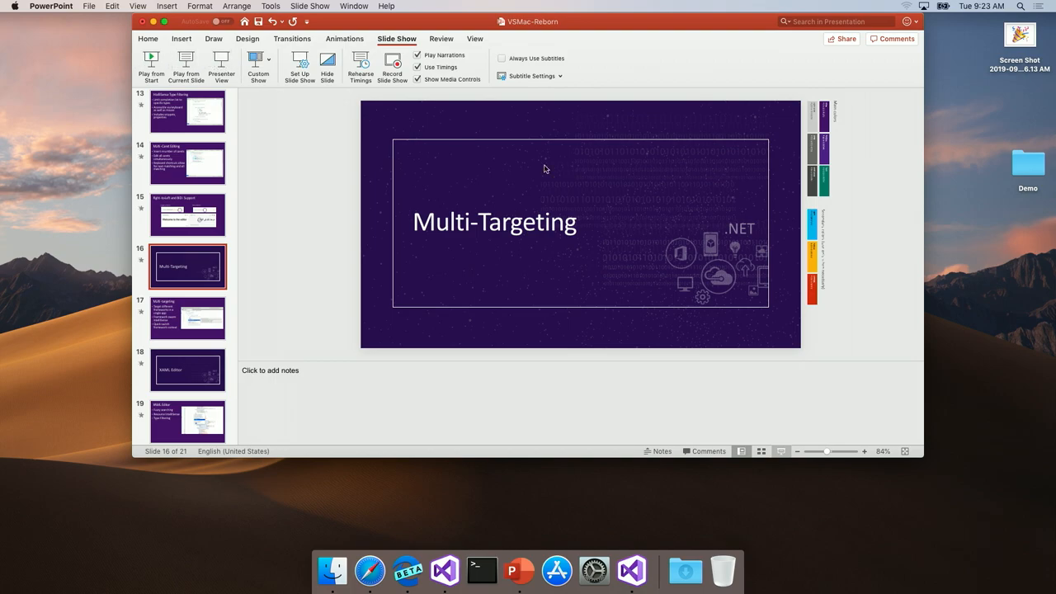